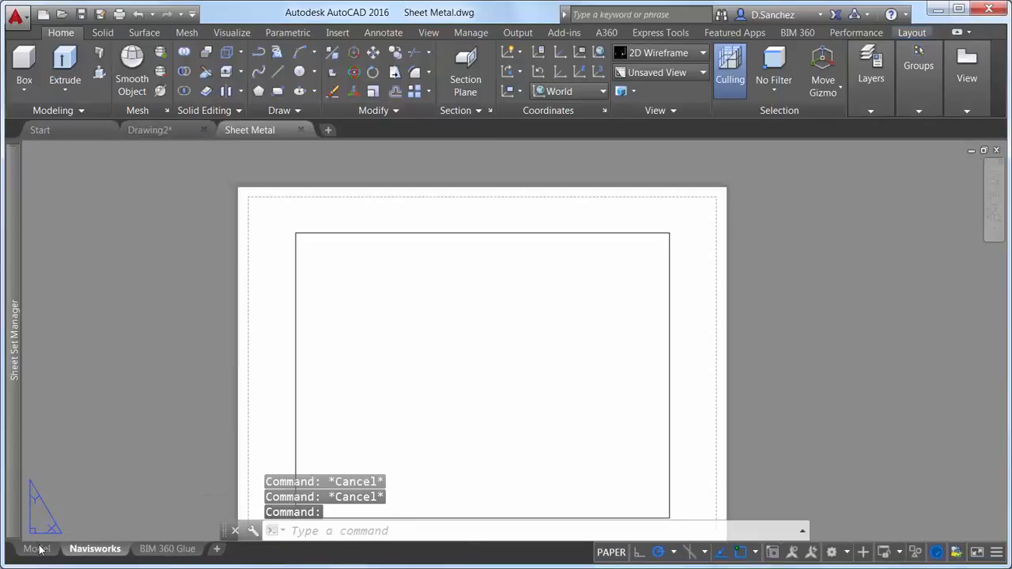
Switch from the paper layout to model space and show the Insert ribbon tools.
{"action": "left_click", "coordinate": [35, 551]}
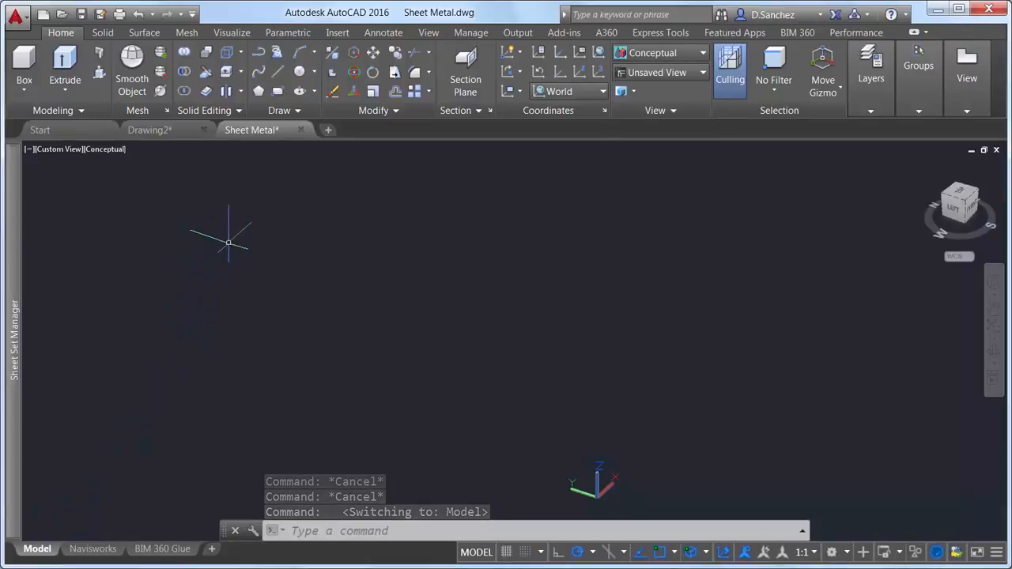
{"action": "left_click", "coordinate": [335, 32]}
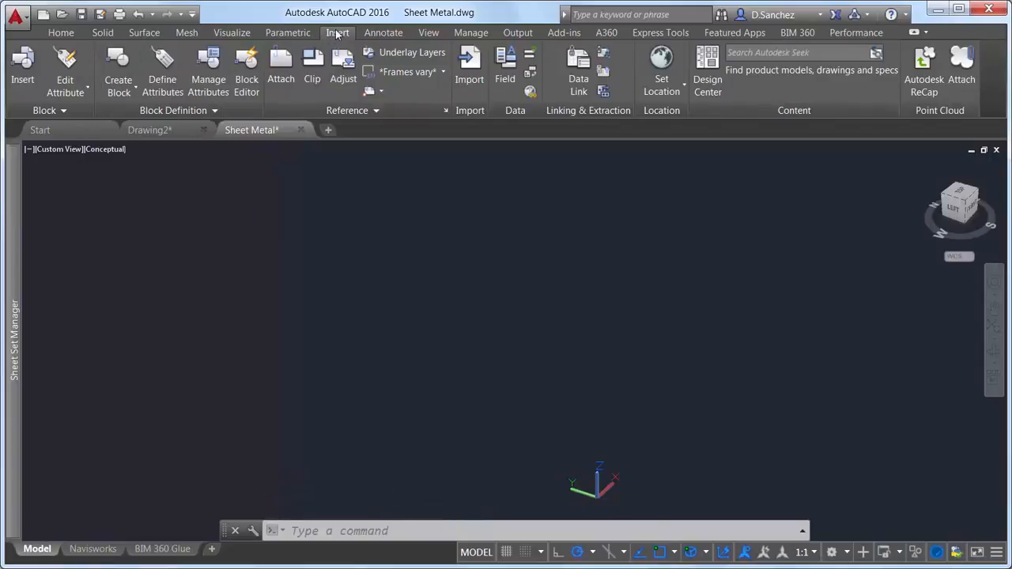
{"action": "mouse_move", "coordinate": [282, 64]}
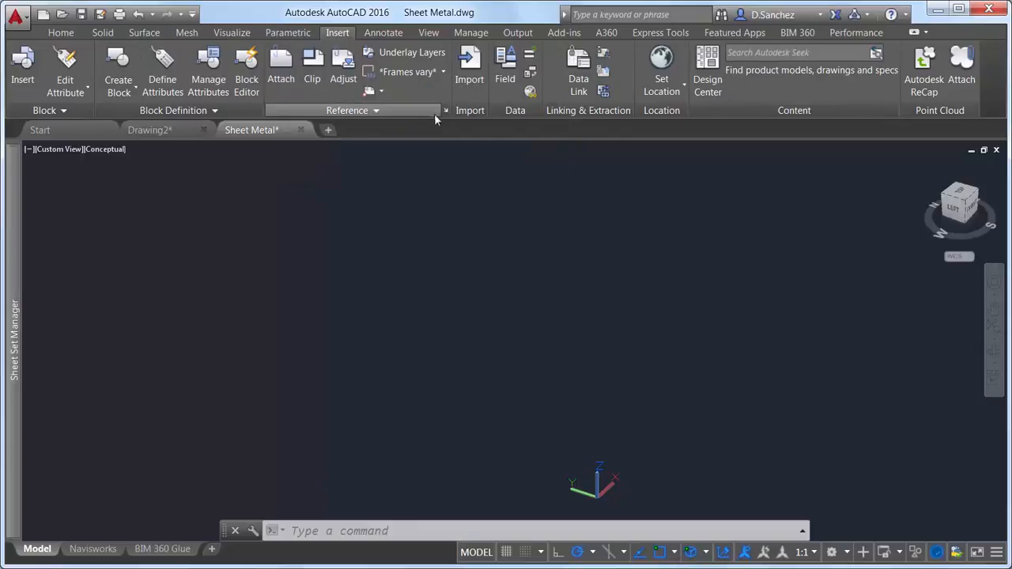
Start attaching a coordination model from the External References palette.
{"action": "left_click", "coordinate": [446, 111]}
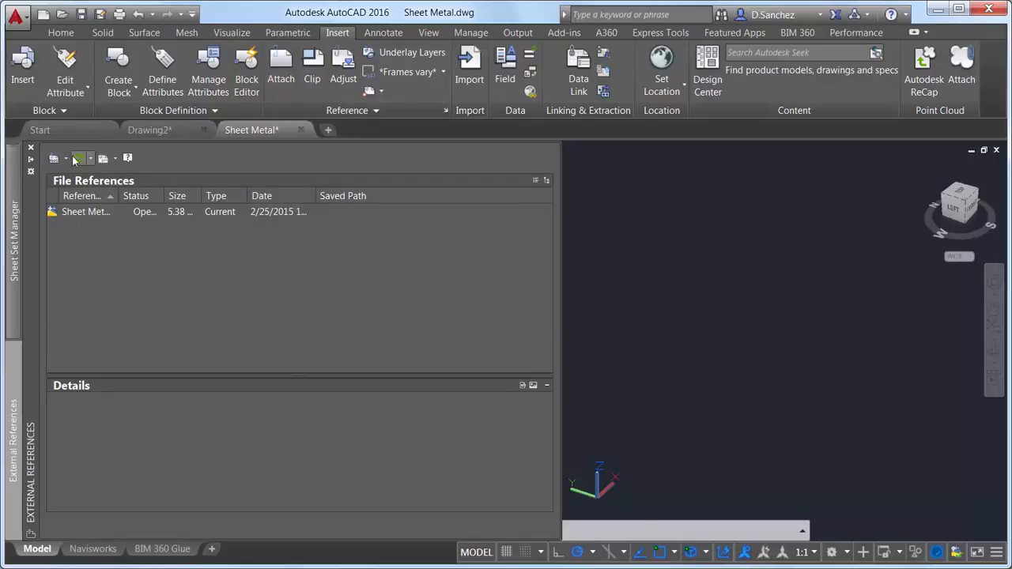
{"action": "left_click", "coordinate": [54, 158]}
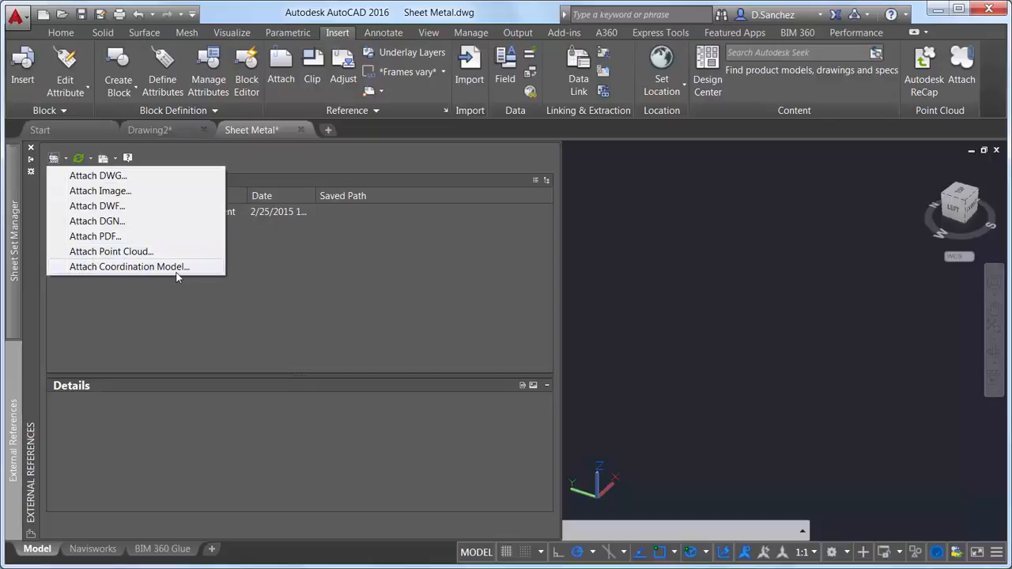
{"action": "left_click", "coordinate": [128, 266]}
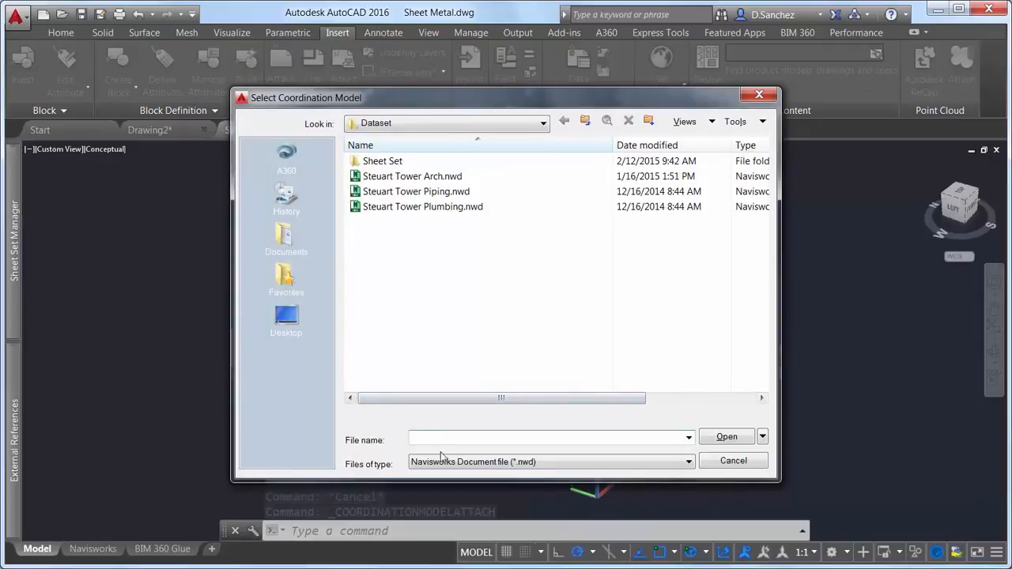
Choose Steuart Tower Arch.nwd as the Navisworks document to attach.
{"action": "left_click", "coordinate": [688, 461]}
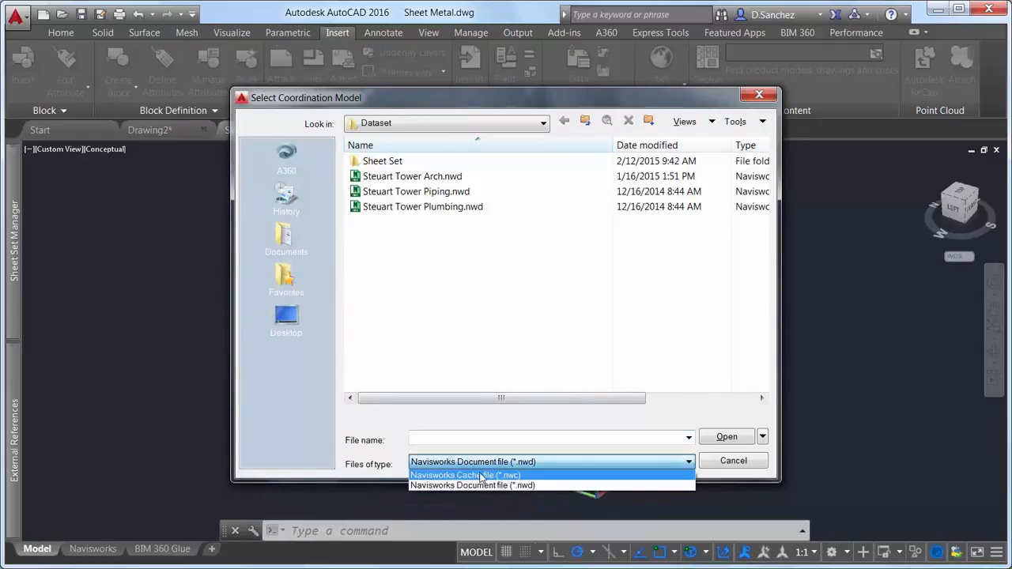
{"action": "left_click", "coordinate": [471, 484]}
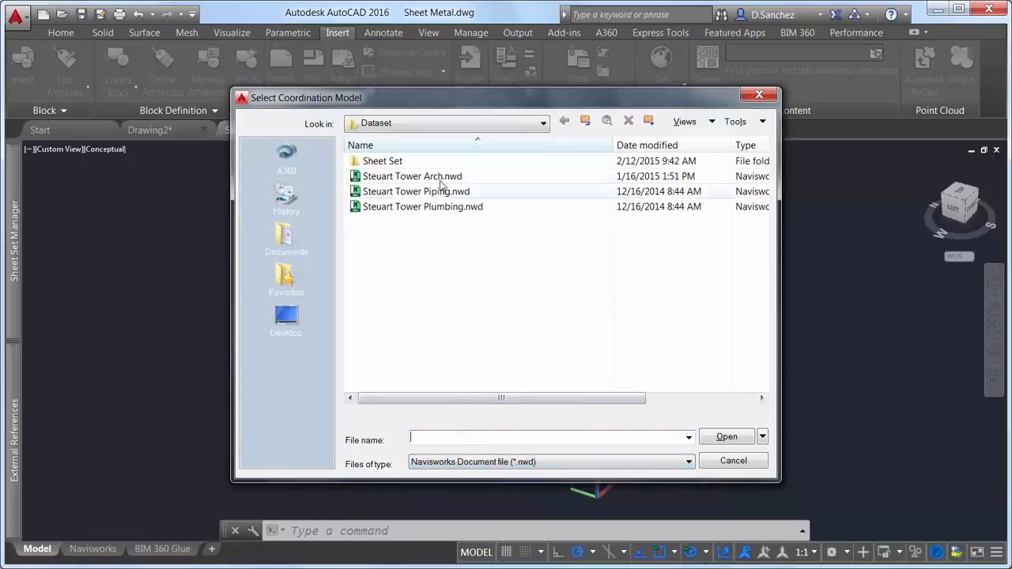
{"action": "double_click", "coordinate": [411, 176]}
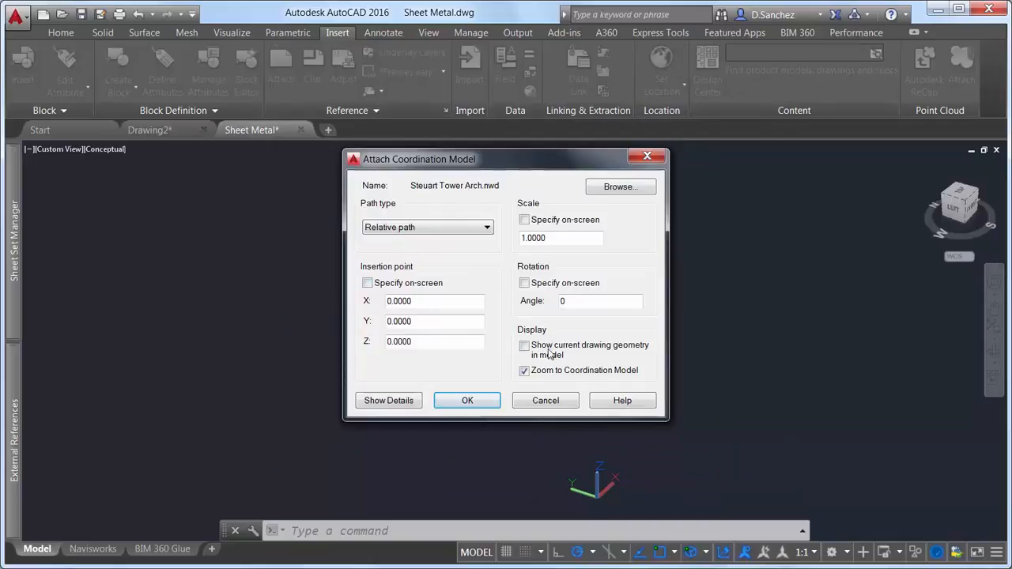
{"action": "mouse_move", "coordinate": [601, 349]}
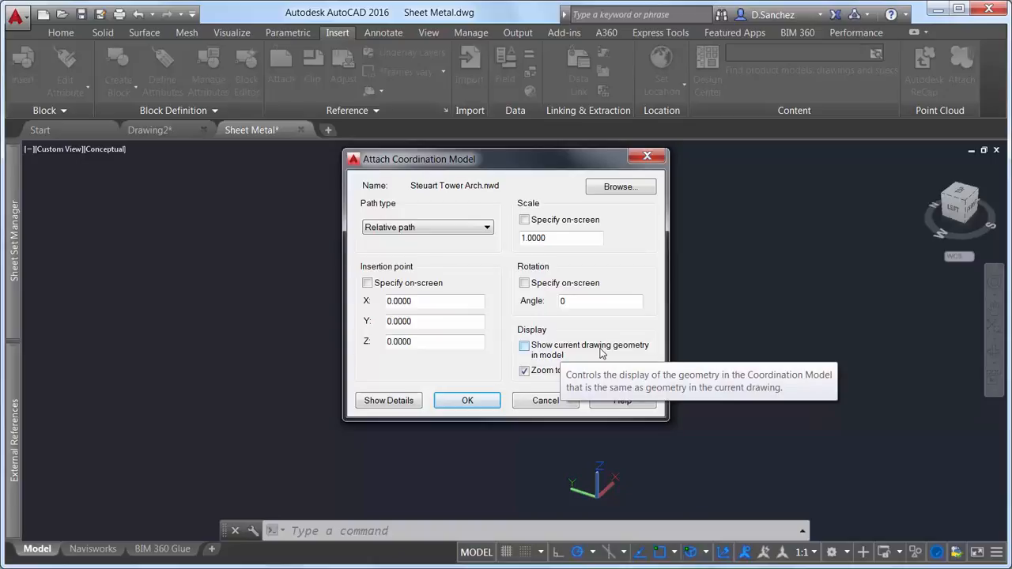
{"action": "mouse_move", "coordinate": [563, 366]}
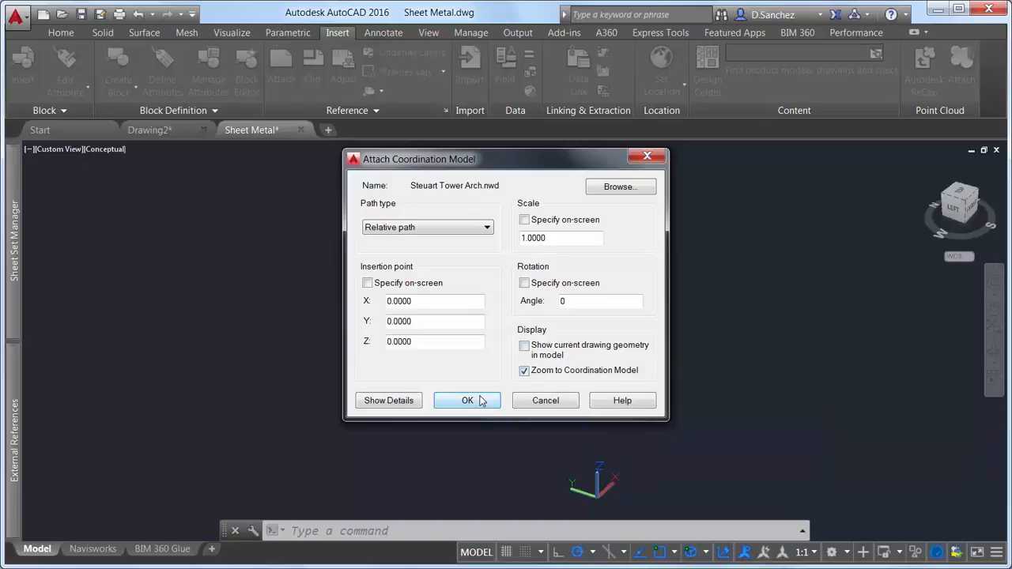
Attach the model at 0,0,0 with scale 1, rotation 0, zooming to it.
{"action": "left_click", "coordinate": [468, 400]}
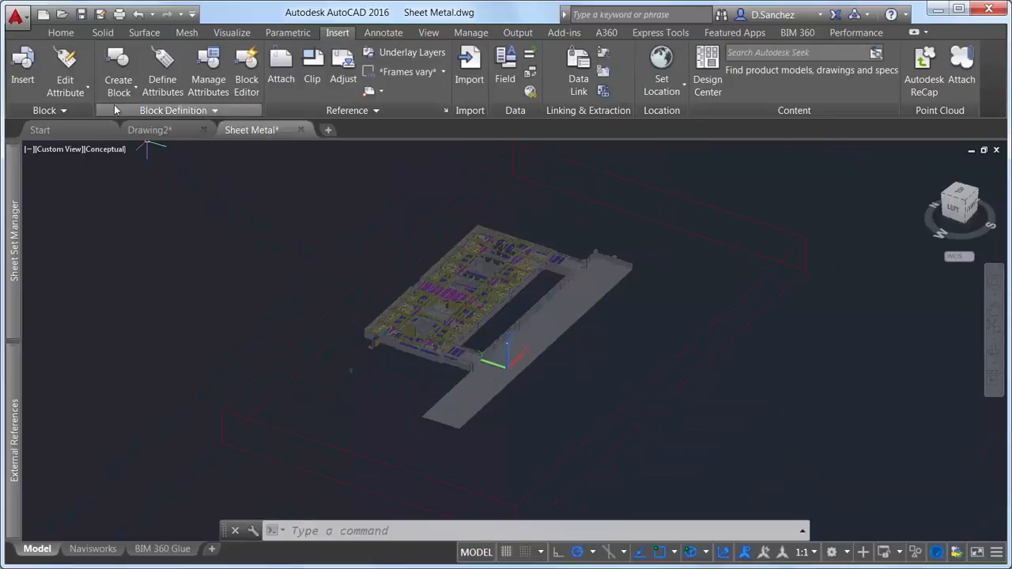
Turn all layers on from the Home ribbon and select the attached coordination model.
{"action": "left_click", "coordinate": [60, 32]}
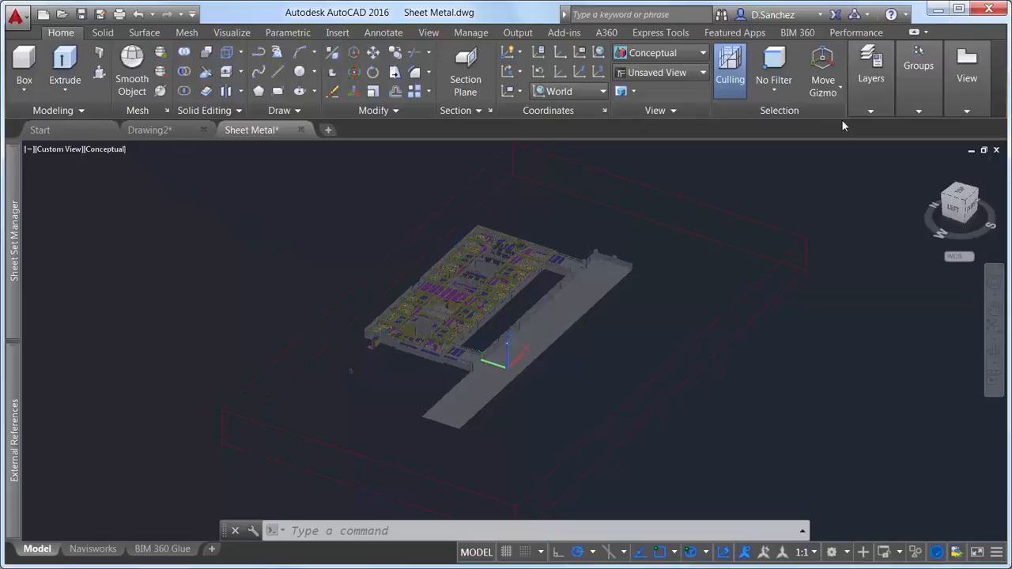
{"action": "left_click", "coordinate": [866, 66]}
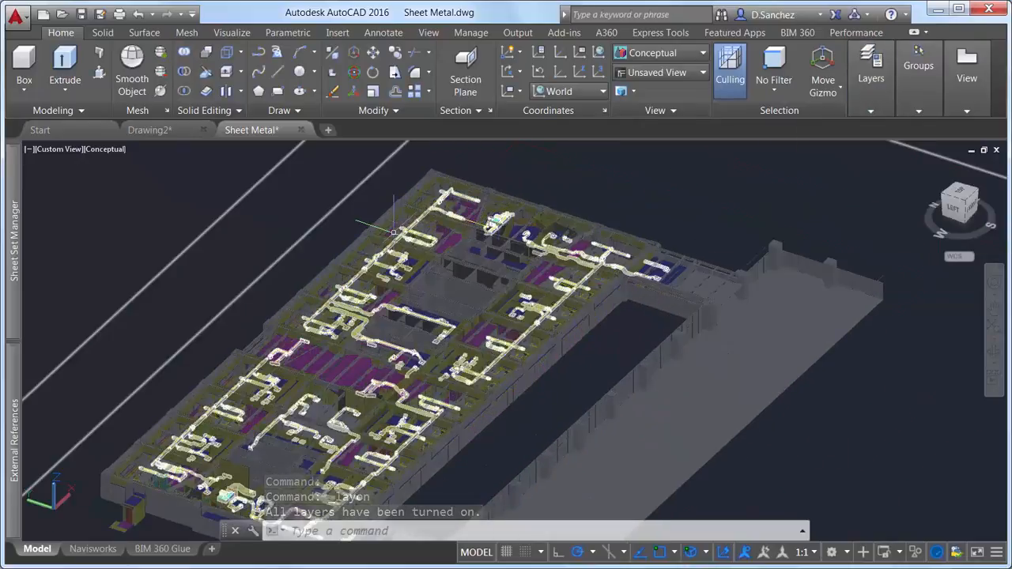
{"action": "left_click", "coordinate": [60, 149]}
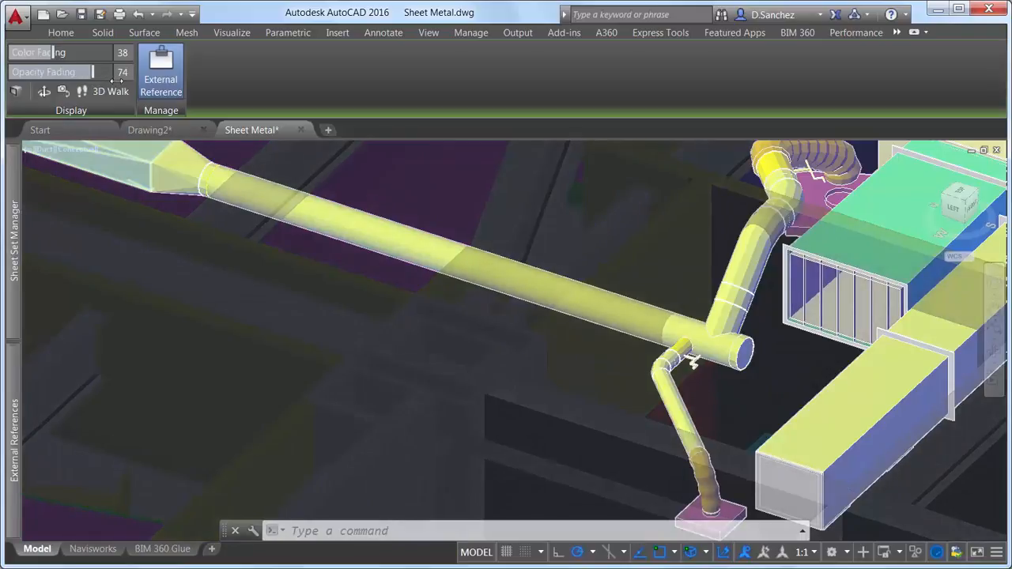
{"action": "mouse_move", "coordinate": [16, 93]}
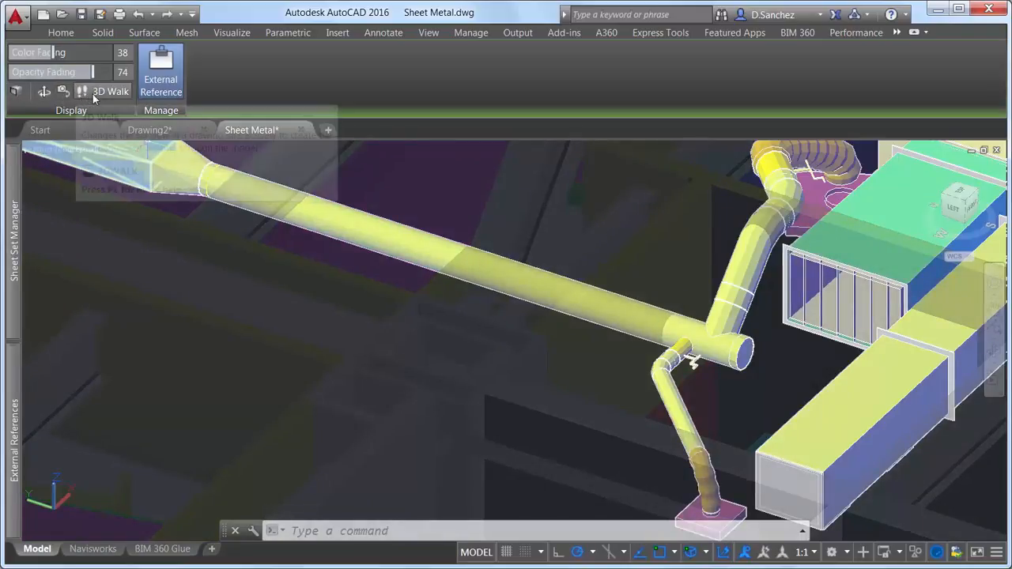
{"action": "mouse_move", "coordinate": [123, 94]}
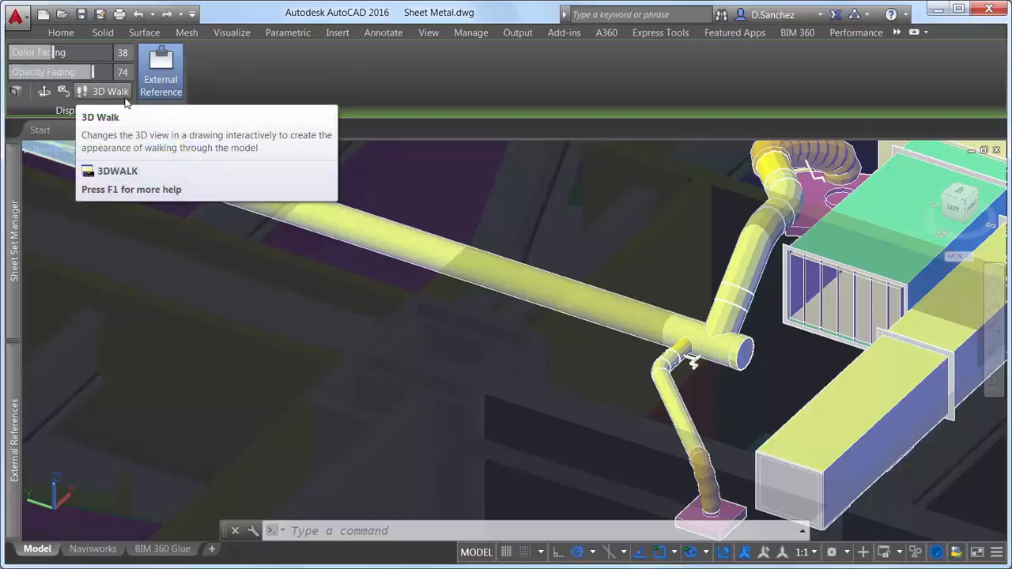